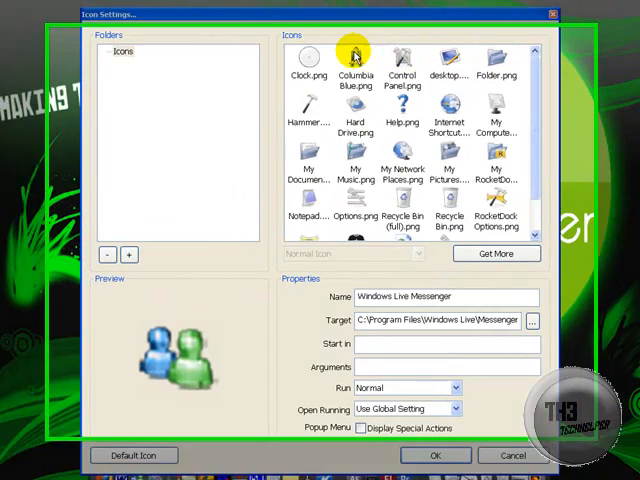
# Set Clock.png from the Icons list as the Windows Live Messenger item's icon.
pyautogui.click(527, 175)
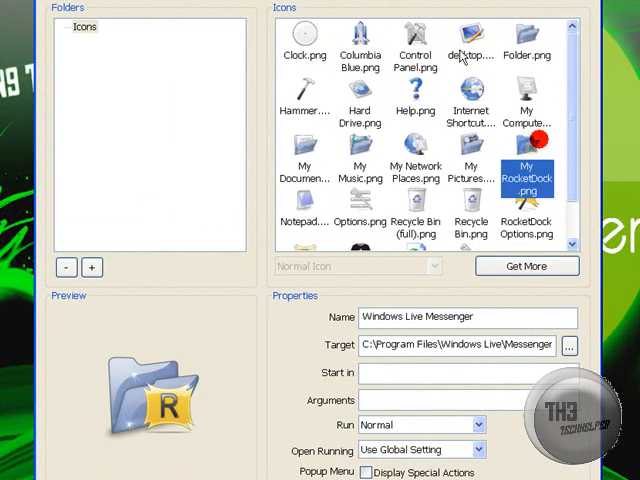
pyautogui.click(305, 45)
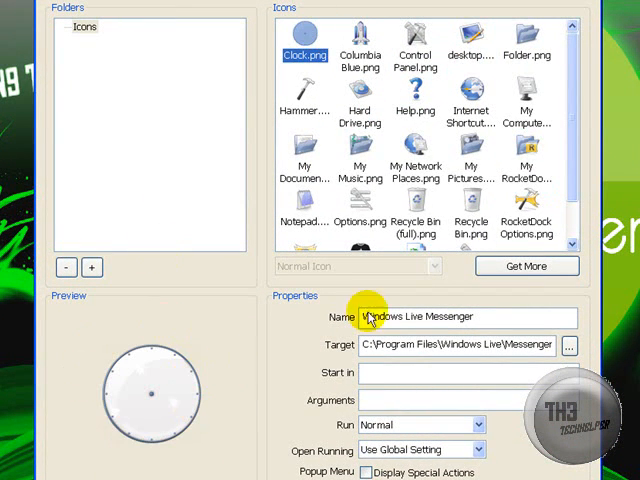
pyautogui.scroll(-3)
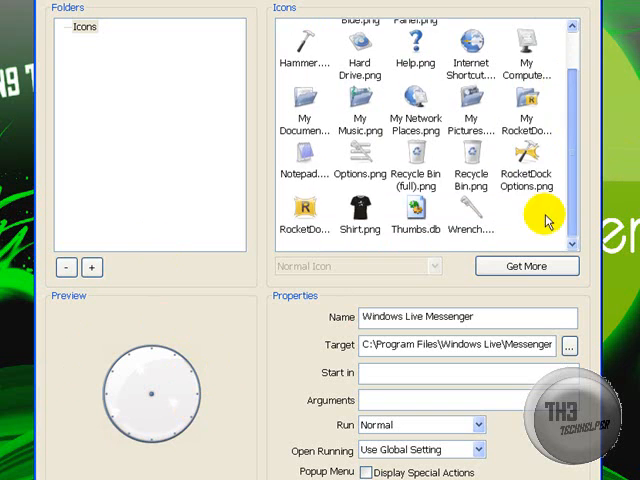
pyautogui.scroll(3)
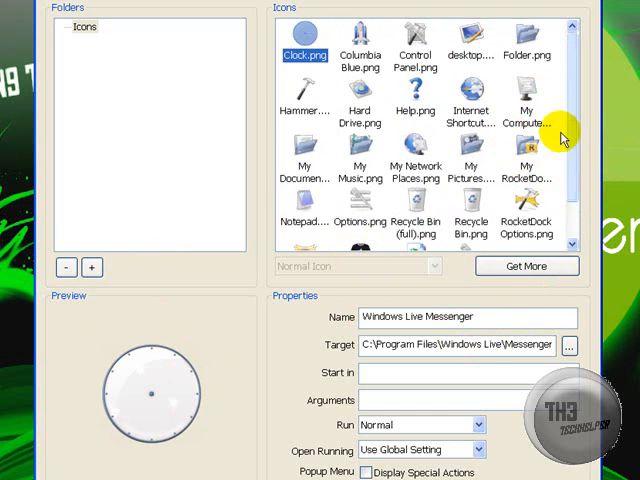
pyautogui.moveTo(435, 305)
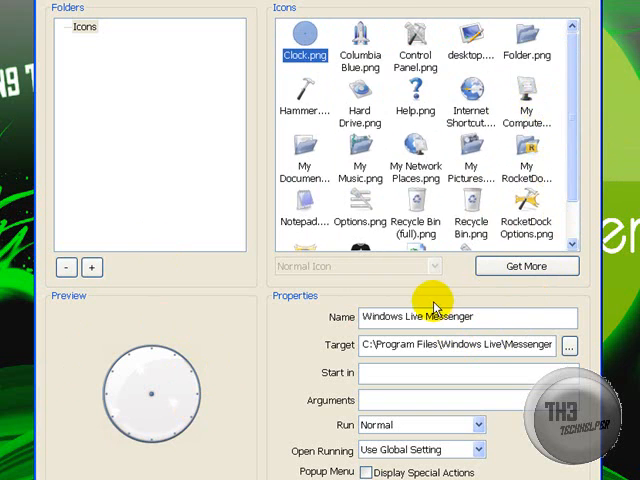
pyautogui.click(420, 424)
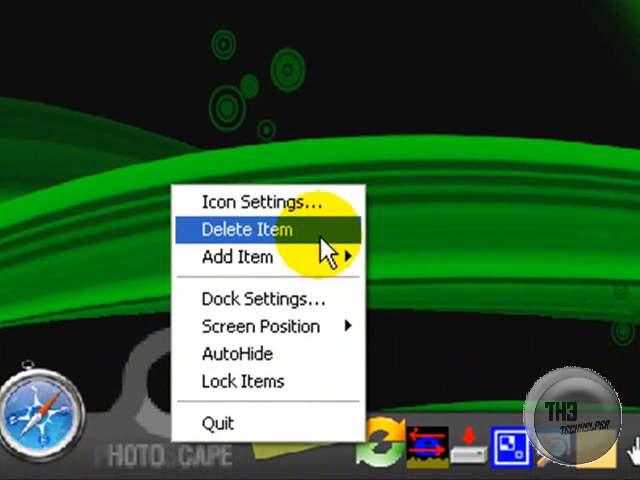
# Show a dock icon's menu with Icon Settings, Delete Item and Dock Settings.
pyautogui.click(248, 229)
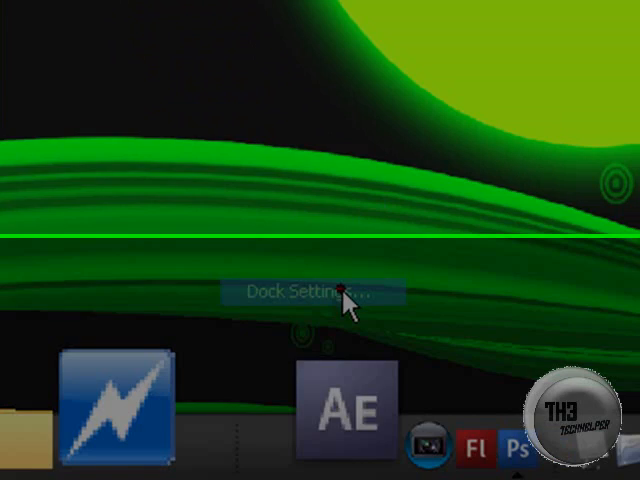
# Open Dock Settings, keep English as the language and leave Run at Startup off.
pyautogui.click(310, 293)
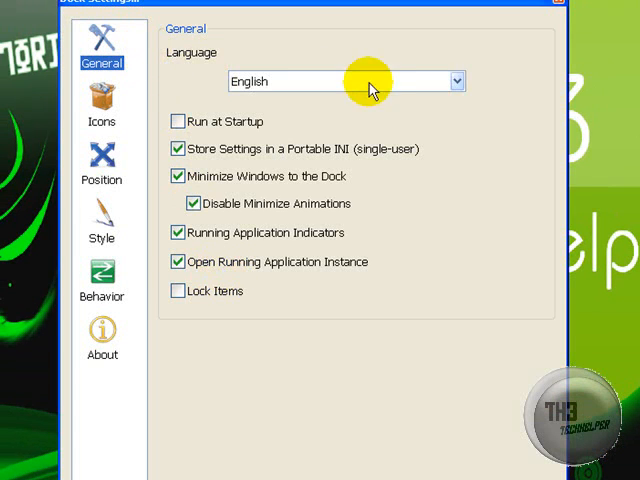
pyautogui.click(456, 81)
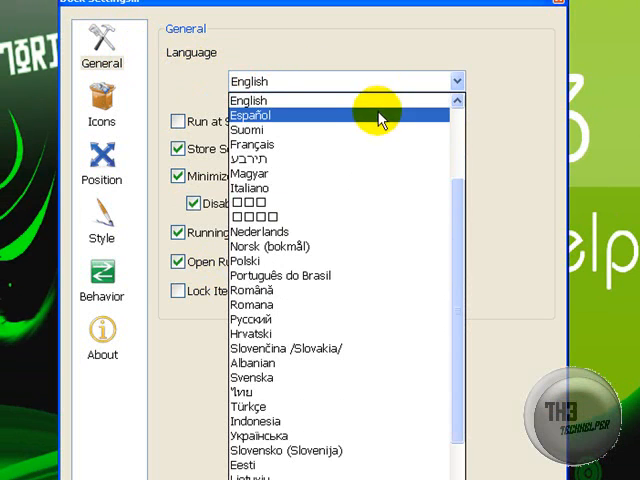
pyautogui.moveTo(378, 159)
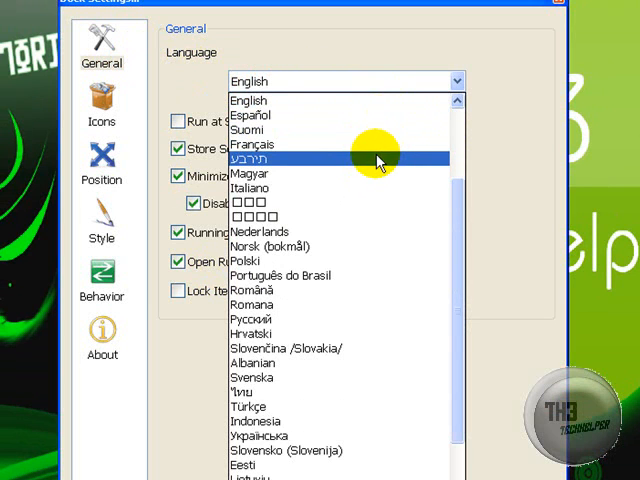
pyautogui.moveTo(370, 173)
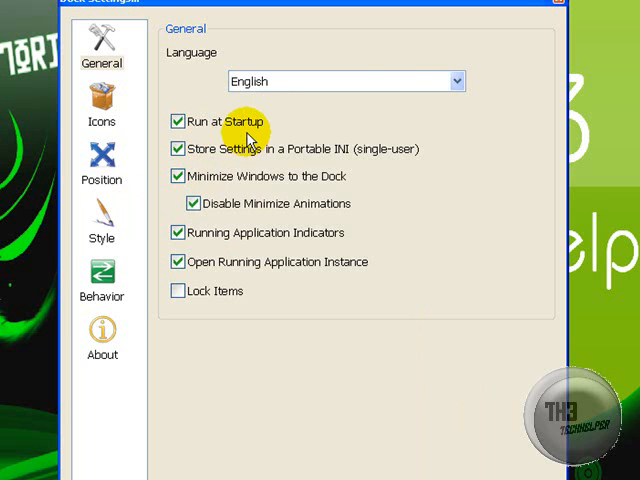
pyautogui.moveTo(225, 125)
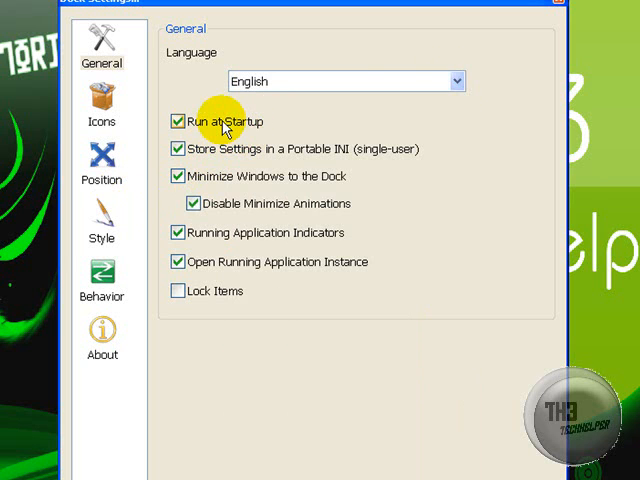
pyautogui.click(178, 121)
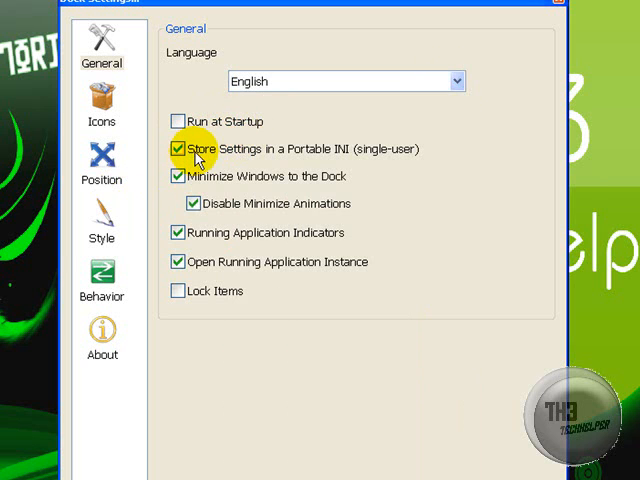
pyautogui.moveTo(310, 153)
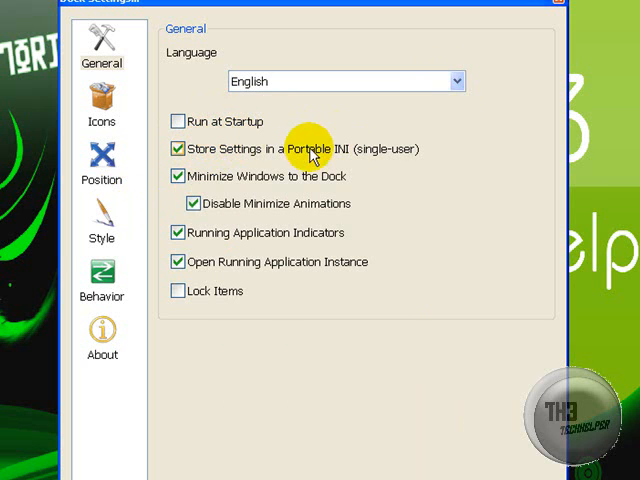
pyautogui.moveTo(340, 132)
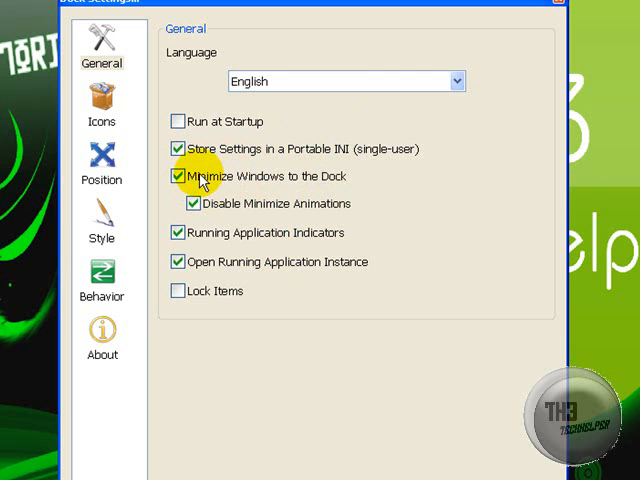
pyautogui.moveTo(515, 445)
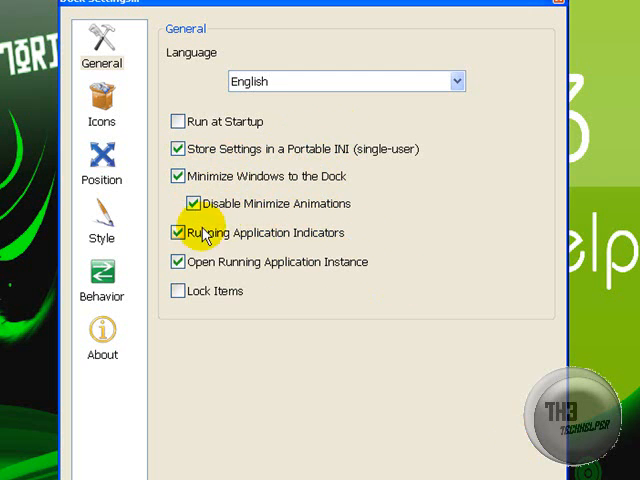
# On the Icons page, keep low icon quality and return opacity to 100% after testing.
pyautogui.click(101, 120)
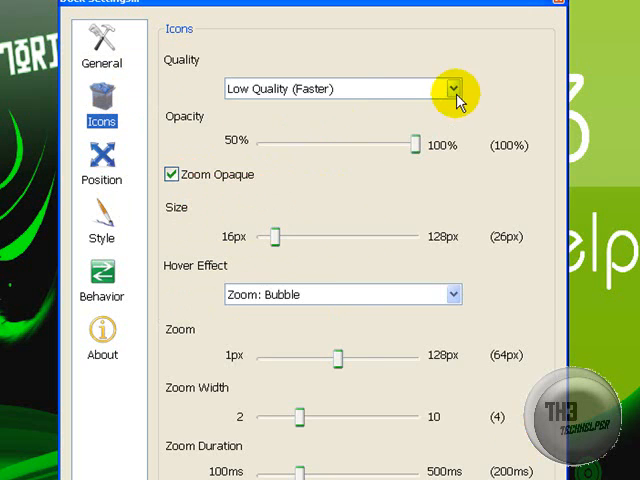
pyautogui.moveTo(372, 86)
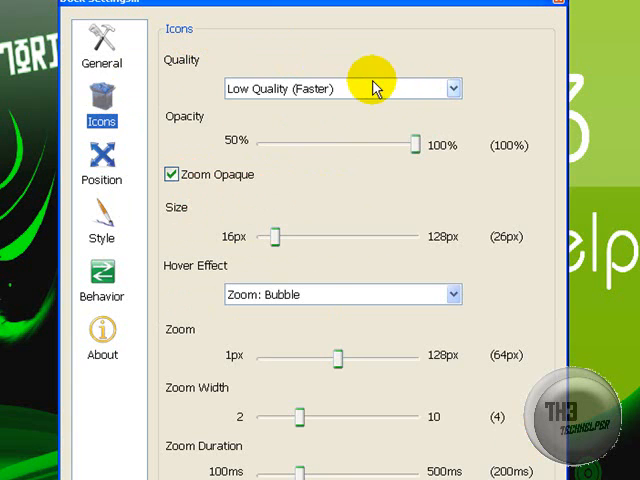
pyautogui.click(452, 88)
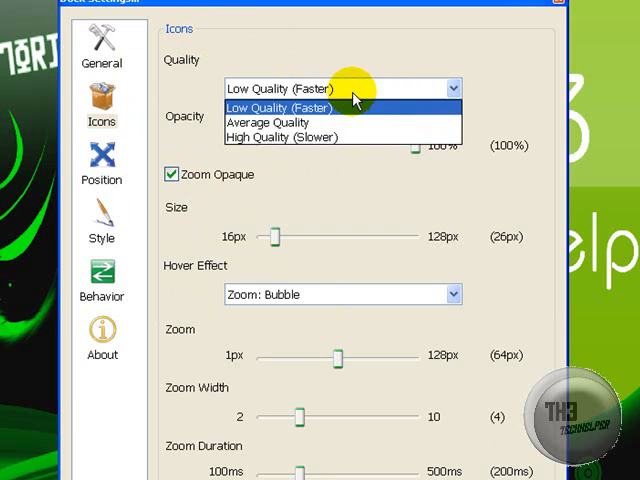
pyautogui.click(277, 107)
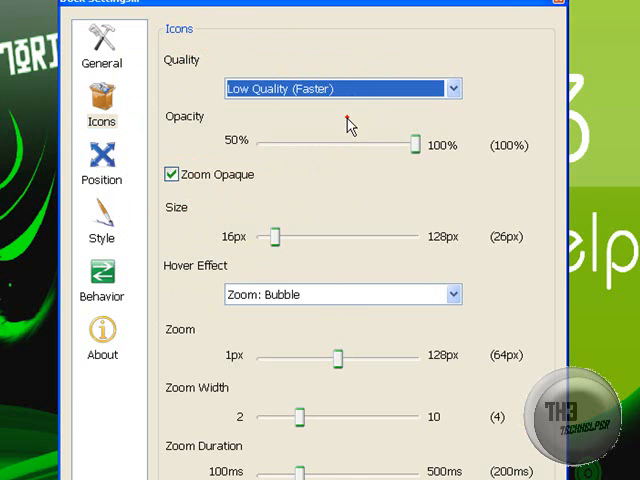
pyautogui.moveTo(413, 145)
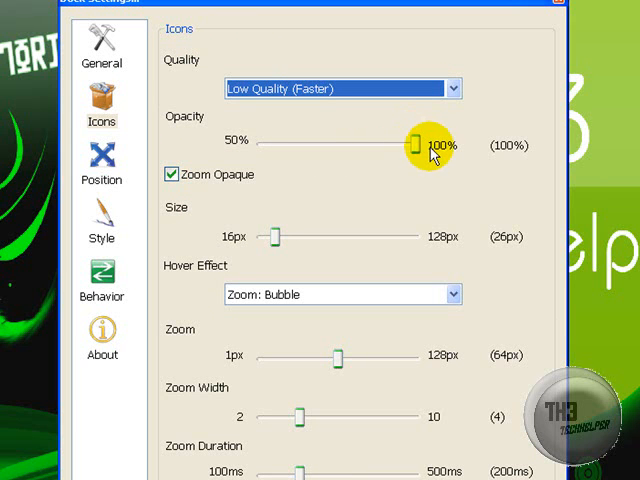
pyautogui.moveTo(412, 145); pyautogui.dragTo(327, 145)
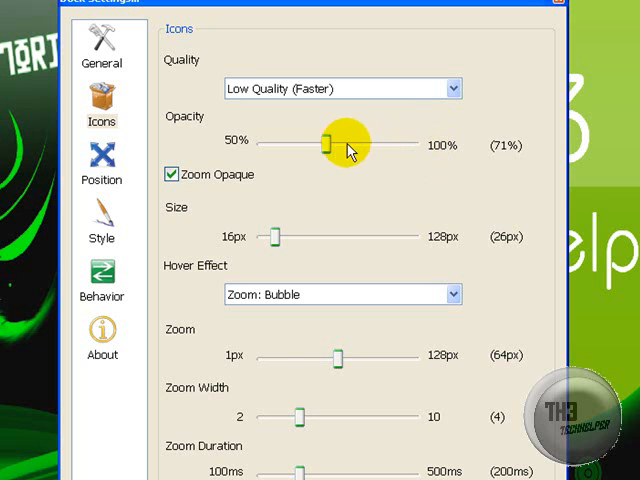
pyautogui.moveTo(327, 139); pyautogui.dragTo(282, 139)
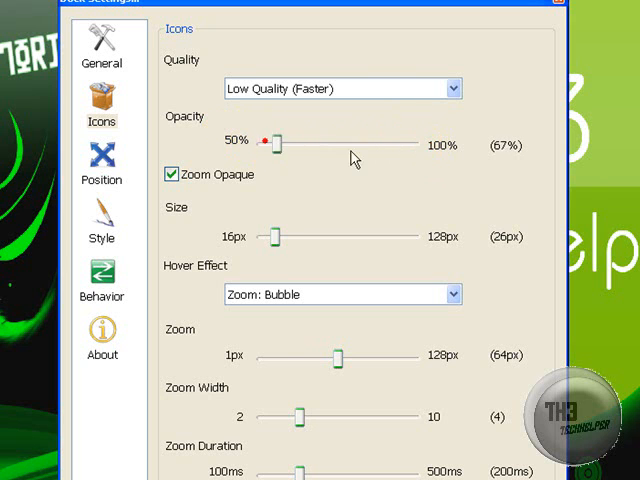
pyautogui.moveTo(283, 143); pyautogui.dragTo(415, 143)
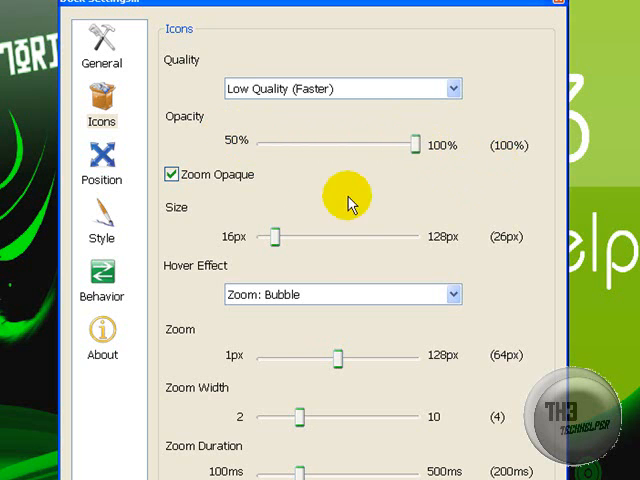
# Try icon sizes up to 76px, then settle the icon size at 26px.
pyautogui.moveTo(270, 237); pyautogui.dragTo(275, 237)
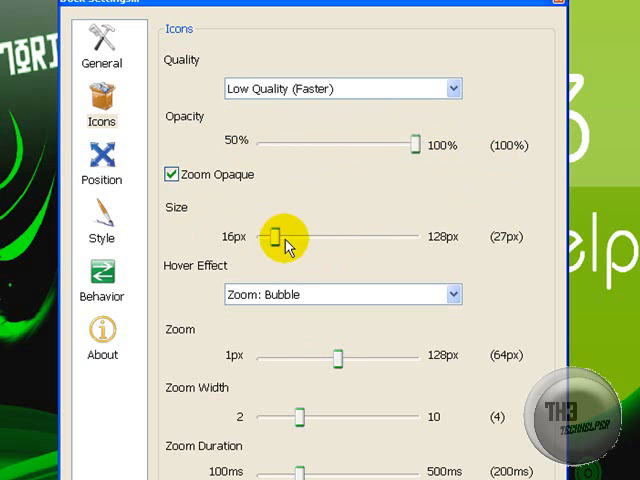
pyautogui.moveTo(275, 236); pyautogui.dragTo(345, 236)
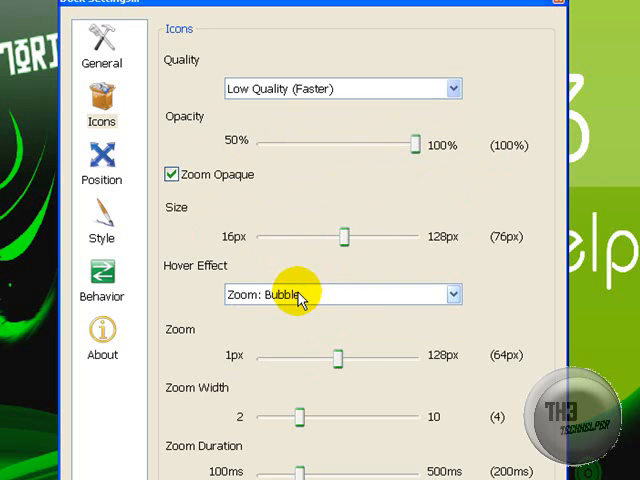
pyautogui.moveTo(345, 237); pyautogui.dragTo(315, 237)
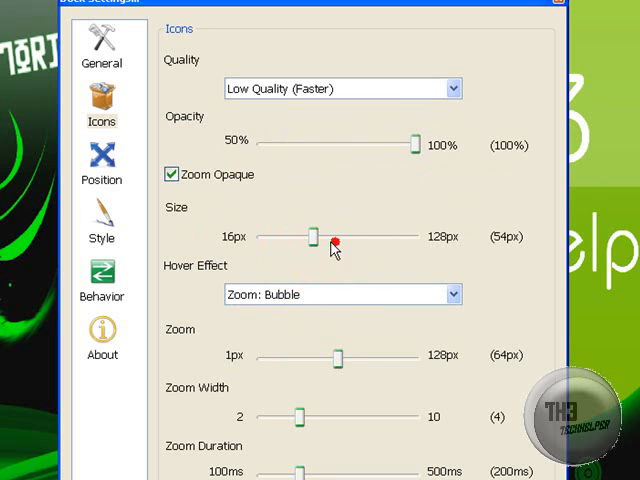
pyautogui.moveTo(332, 237); pyautogui.dragTo(295, 237)
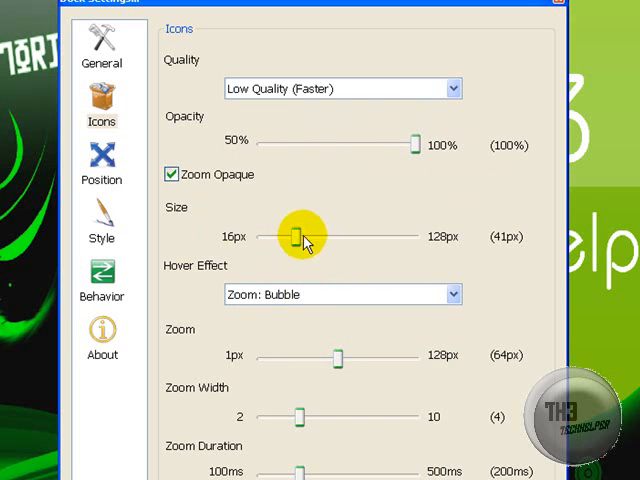
pyautogui.moveTo(298, 237); pyautogui.dragTo(280, 237)
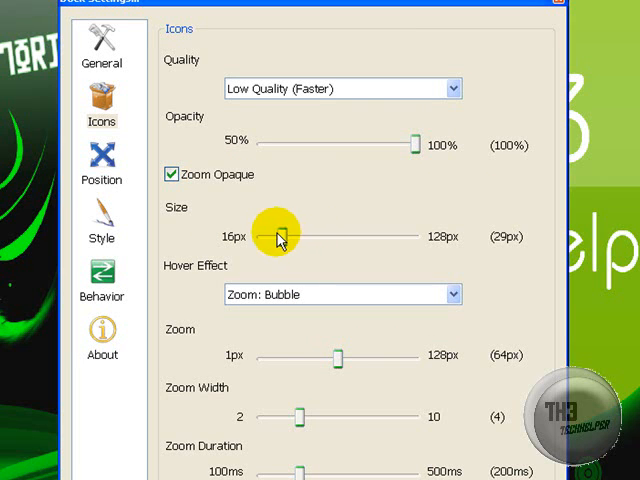
pyautogui.moveTo(281, 237); pyautogui.dragTo(275, 237)
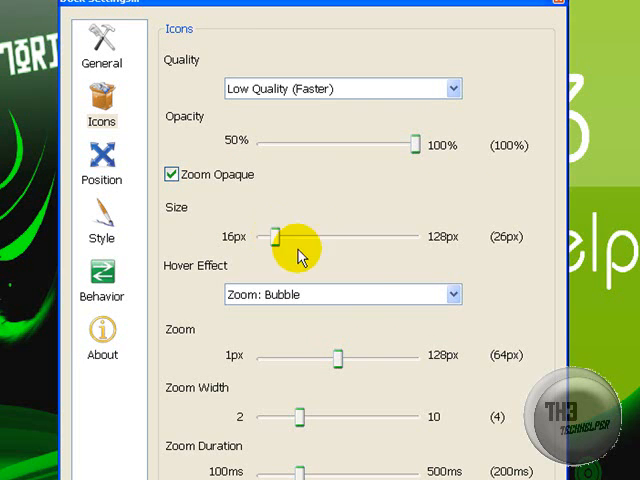
# Try hover effect None, restore Zoom: Bubble, and set the zoom to 36px.
pyautogui.click(451, 294)
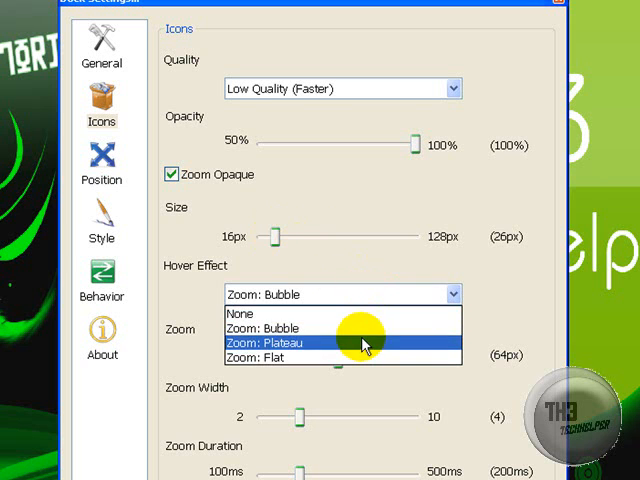
pyautogui.click(258, 313)
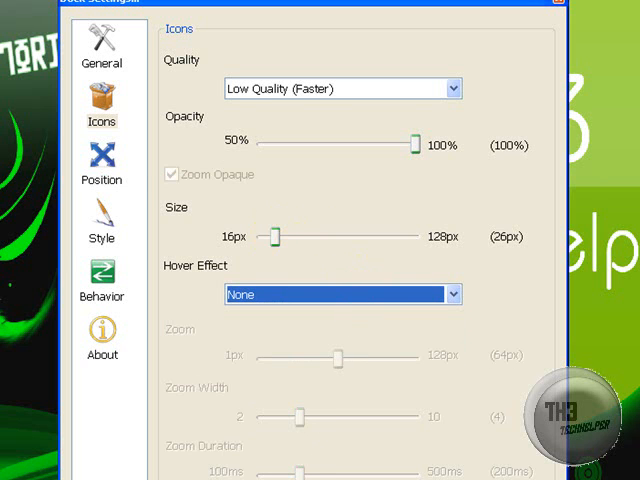
pyautogui.click(451, 294)
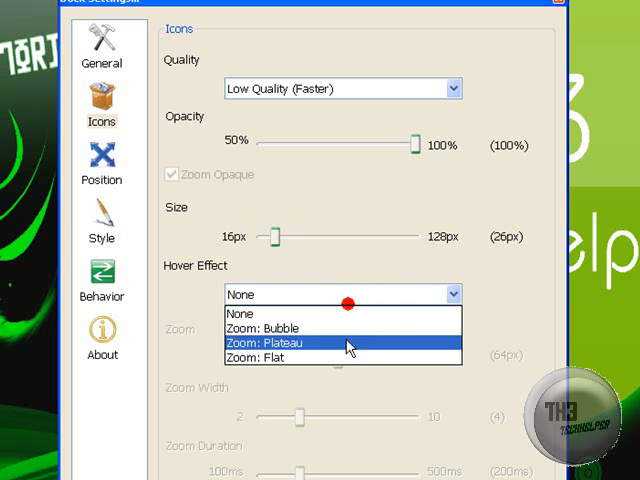
pyautogui.click(271, 328)
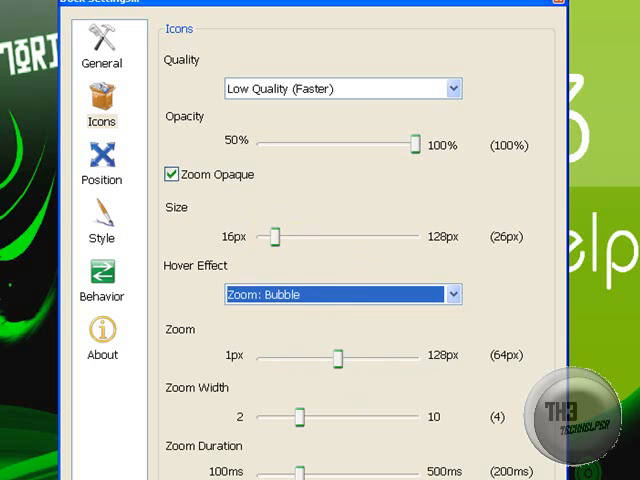
pyautogui.click(342, 293)
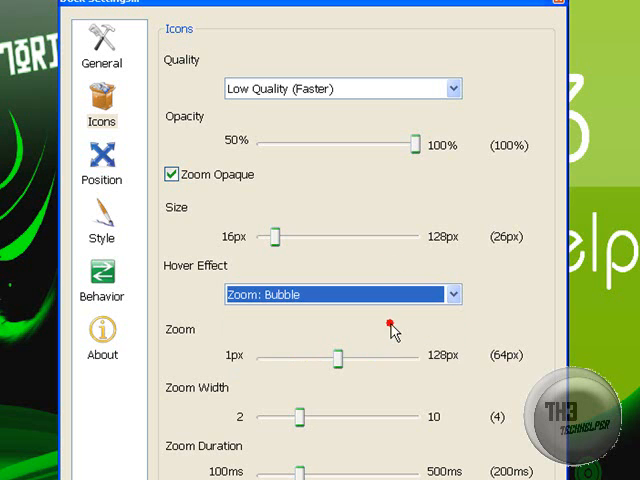
pyautogui.moveTo(335, 355); pyautogui.dragTo(390, 355)
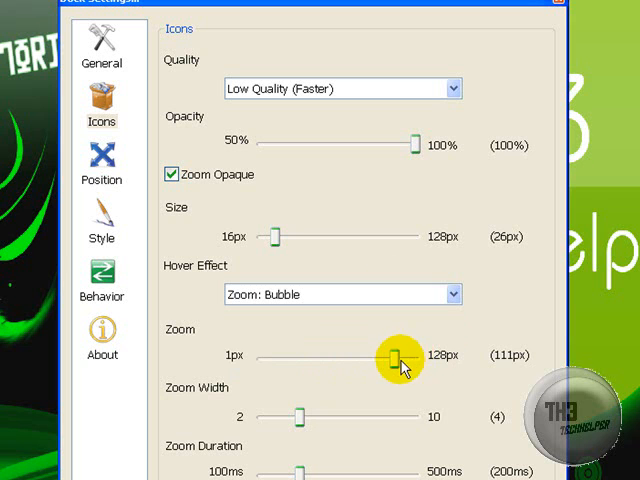
pyautogui.moveTo(393, 356); pyautogui.dragTo(305, 356)
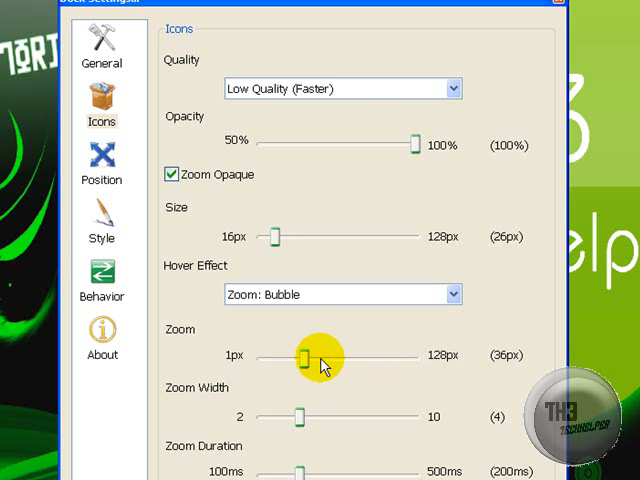
pyautogui.moveTo(101, 100)
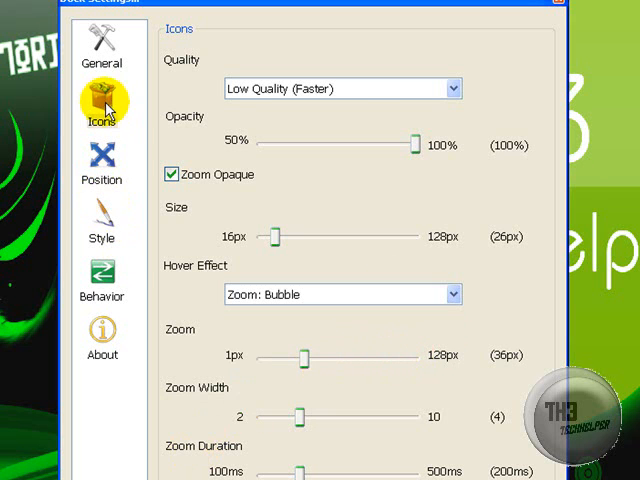
# On the Position page, keep the dock at the Bottom and Always on top.
pyautogui.click(101, 160)
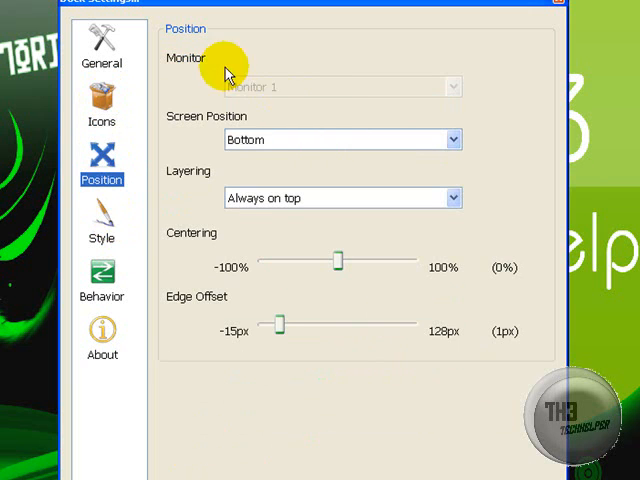
pyautogui.moveTo(224, 70)
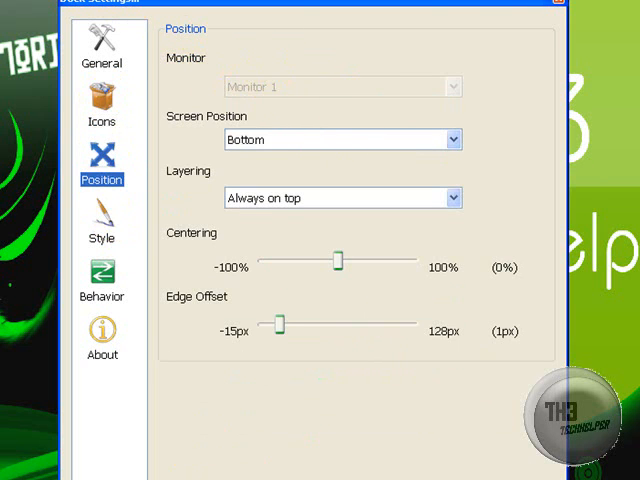
pyautogui.moveTo(343, 140)
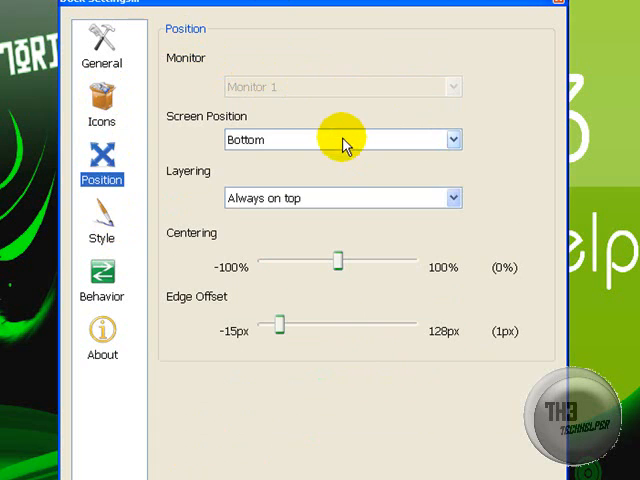
pyautogui.click(452, 139)
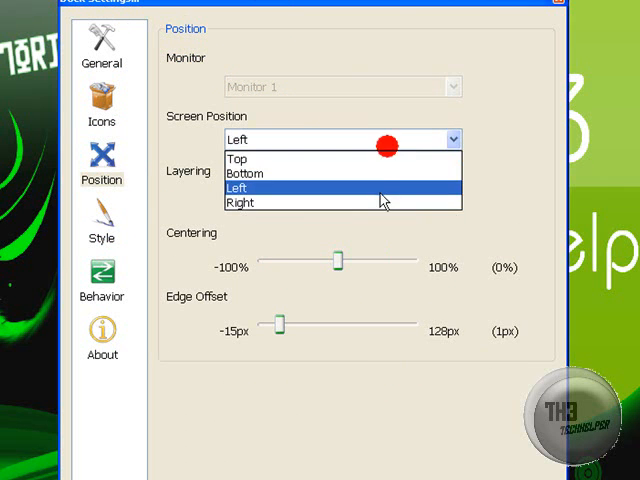
pyautogui.click(240, 202)
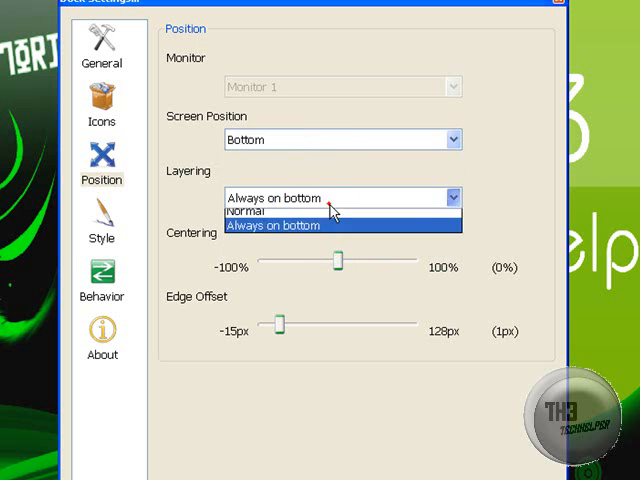
pyautogui.click(280, 197)
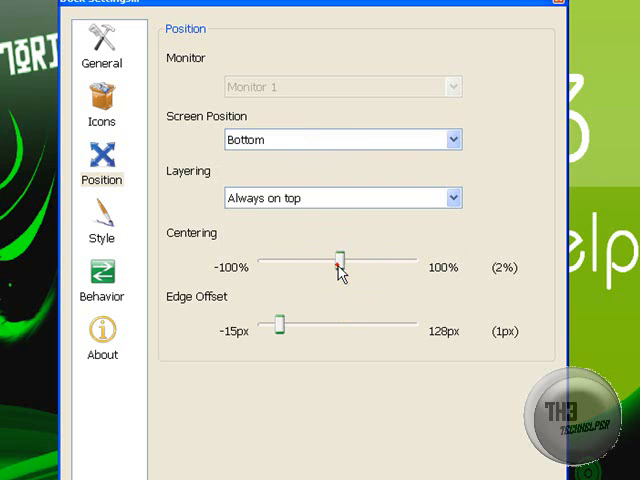
# Test the sliders, then return centering to 0% and edge offset to 1px.
pyautogui.moveTo(338, 267); pyautogui.dragTo(410, 267)
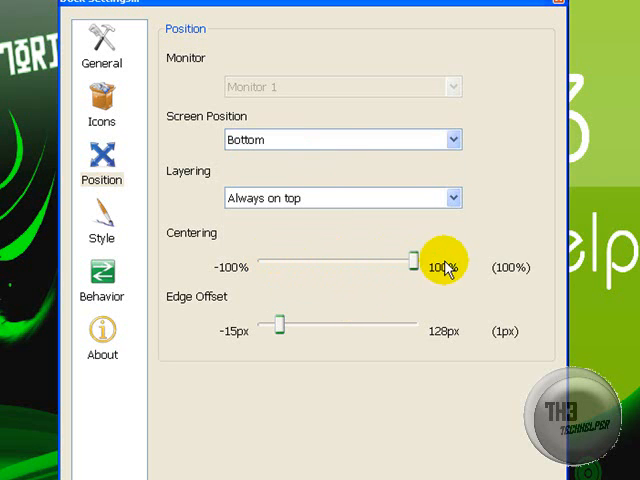
pyautogui.moveTo(410, 262); pyautogui.dragTo(325, 262)
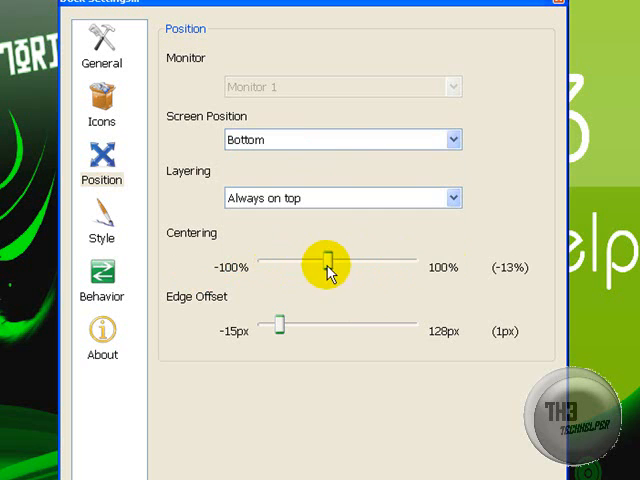
pyautogui.moveTo(322, 267); pyautogui.dragTo(335, 267)
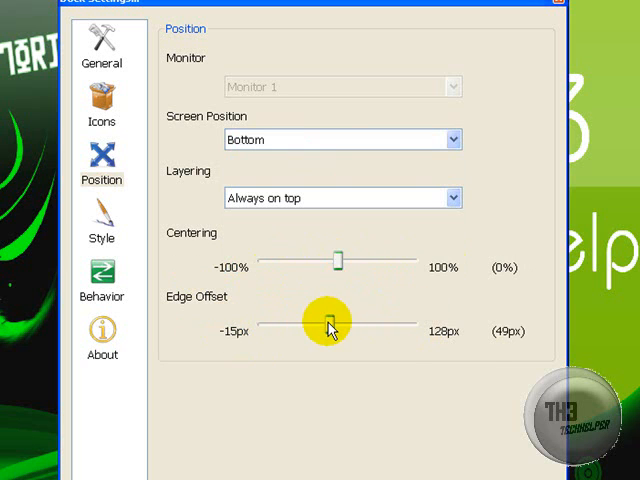
pyautogui.moveTo(328, 324); pyautogui.dragTo(302, 324)
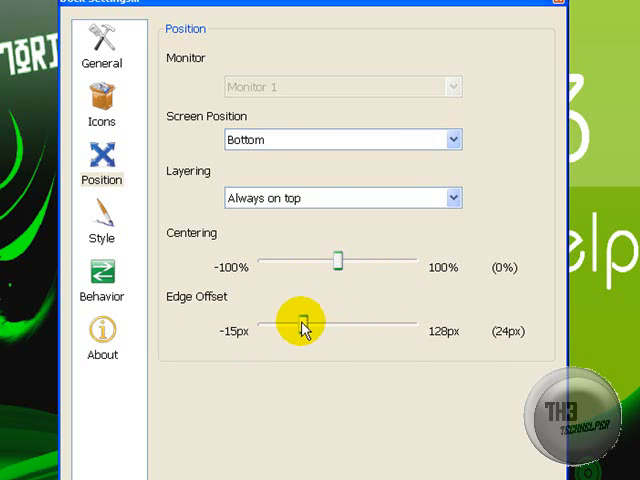
pyautogui.moveTo(300, 325); pyautogui.dragTo(280, 325)
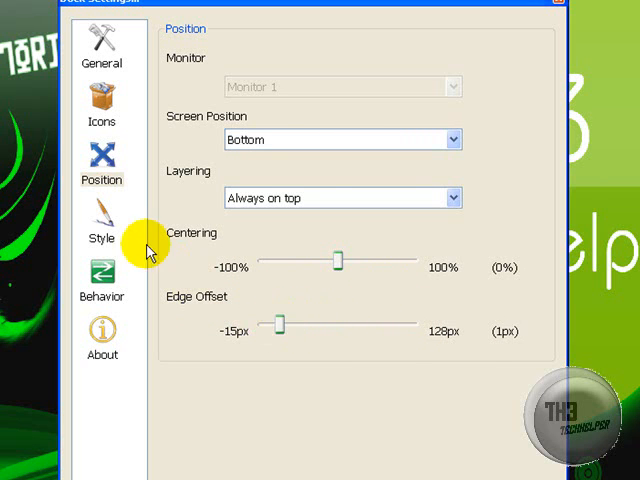
# Try the AstroSteel and Milk1 themes, then choose the Mac OS X Leopard theme.
pyautogui.click(101, 237)
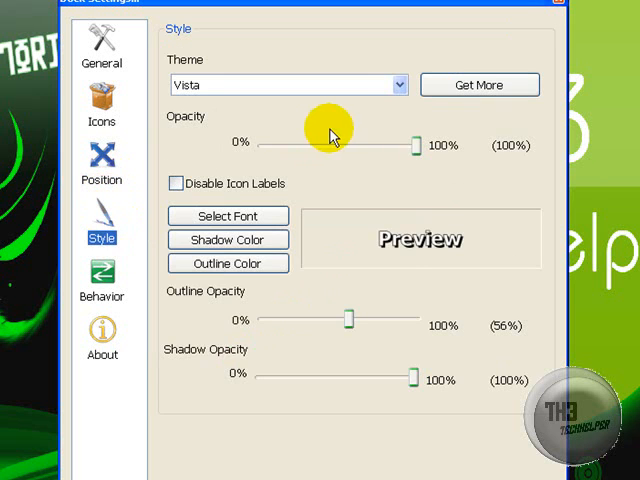
pyautogui.click(398, 84)
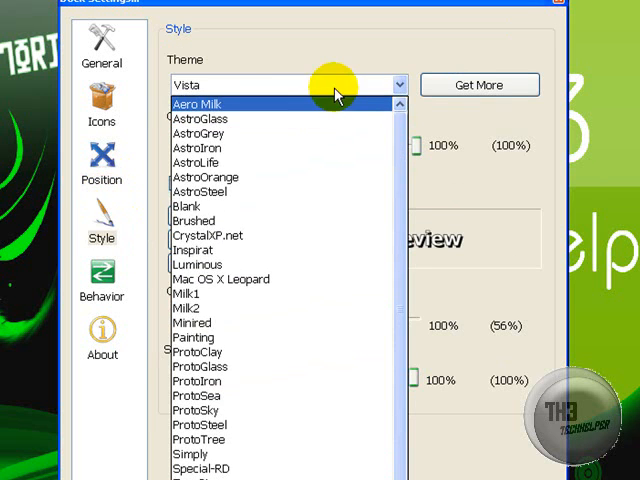
pyautogui.click(200, 118)
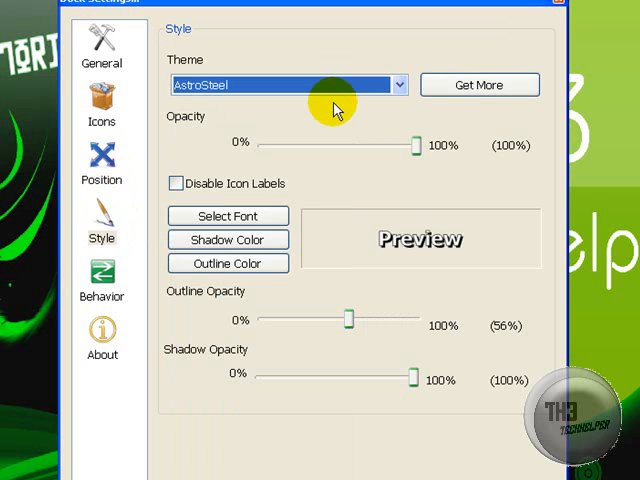
pyautogui.click(398, 85)
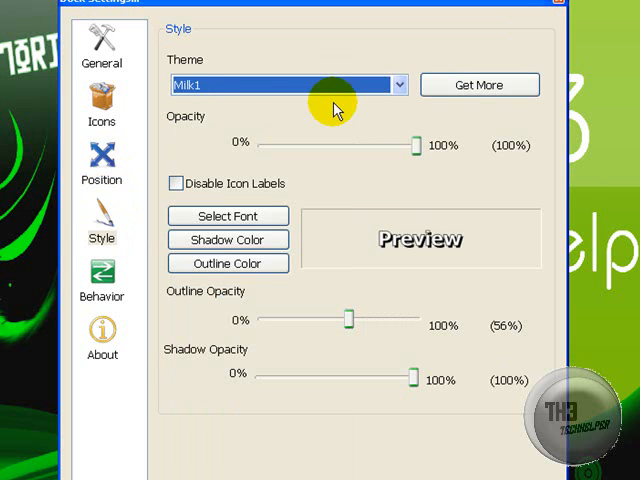
pyautogui.click(288, 84)
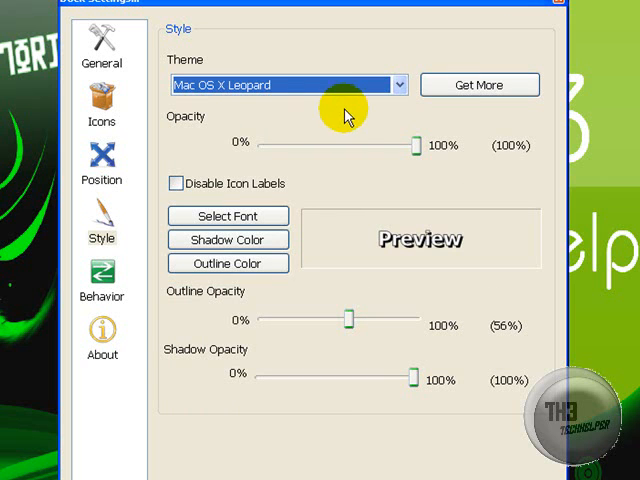
pyautogui.moveTo(265, 170)
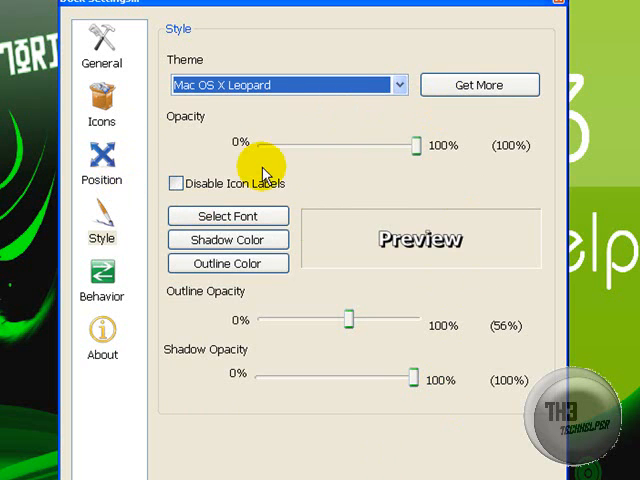
# Test dock opacity and return it to 100%, then set outline opacity to 51%.
pyautogui.moveTo(413, 145); pyautogui.dragTo(400, 145)
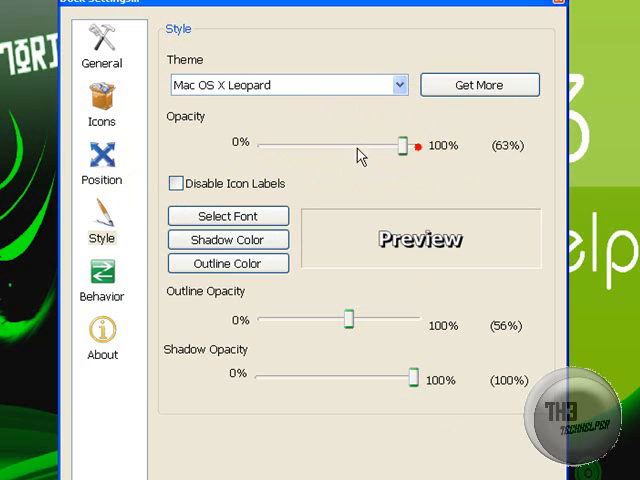
pyautogui.moveTo(400, 145); pyautogui.dragTo(263, 145)
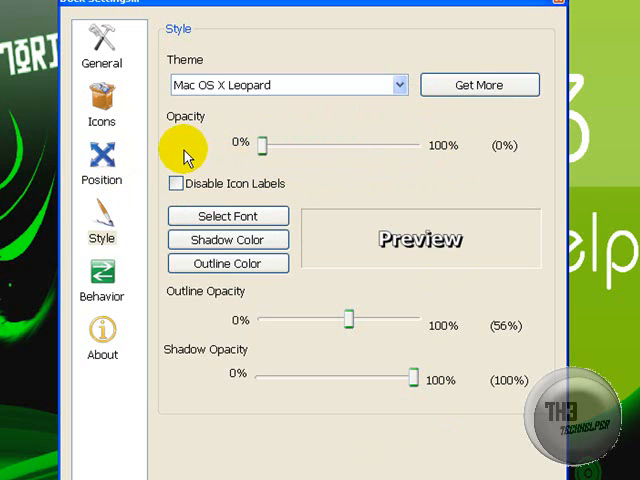
pyautogui.moveTo(263, 145); pyautogui.dragTo(412, 145)
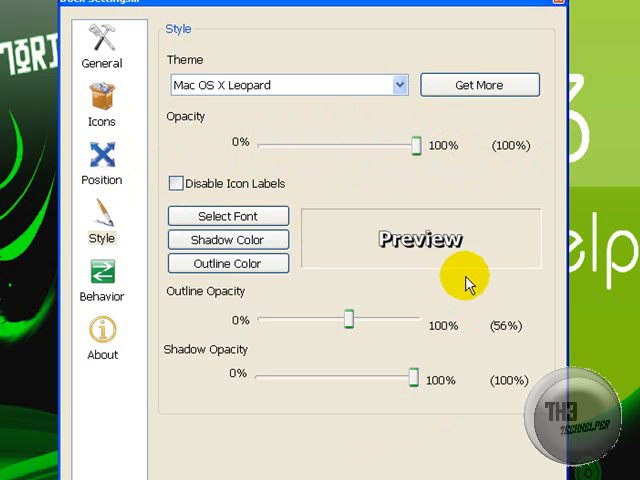
pyautogui.moveTo(348, 325)
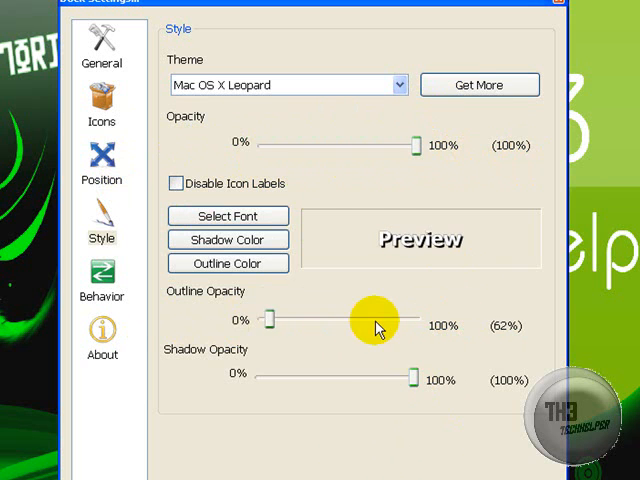
pyautogui.moveTo(375, 318); pyautogui.dragTo(338, 318)
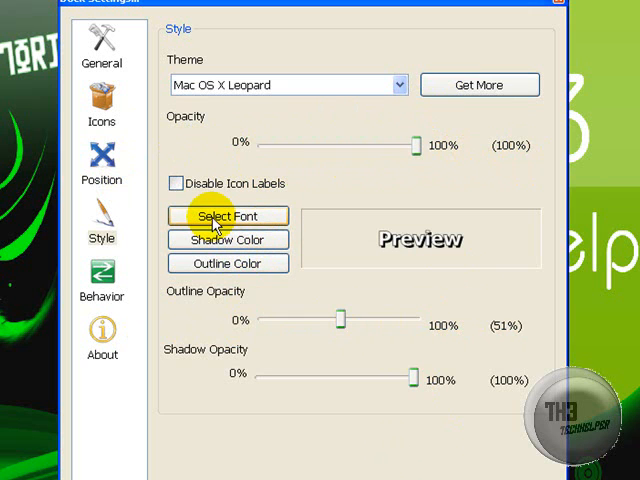
pyautogui.moveTo(102, 285)
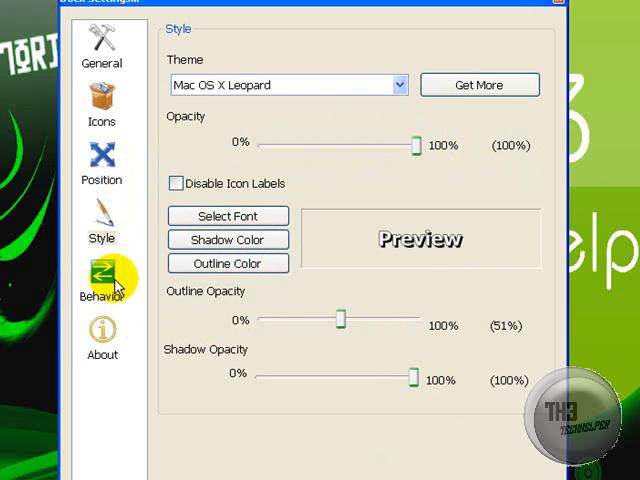
# On the Behavior page, keep UberIcon Effects as the attention effect and AutoHide off.
pyautogui.click(101, 280)
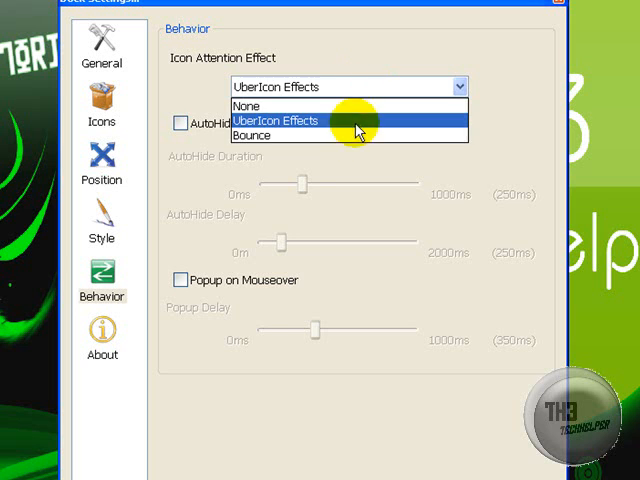
pyautogui.click(252, 135)
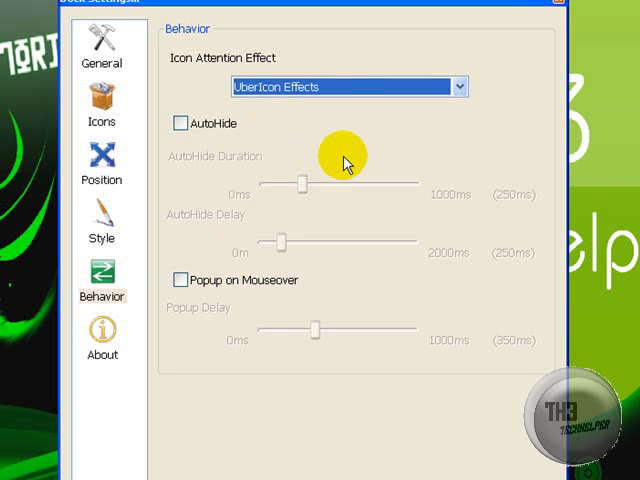
pyautogui.click(347, 87)
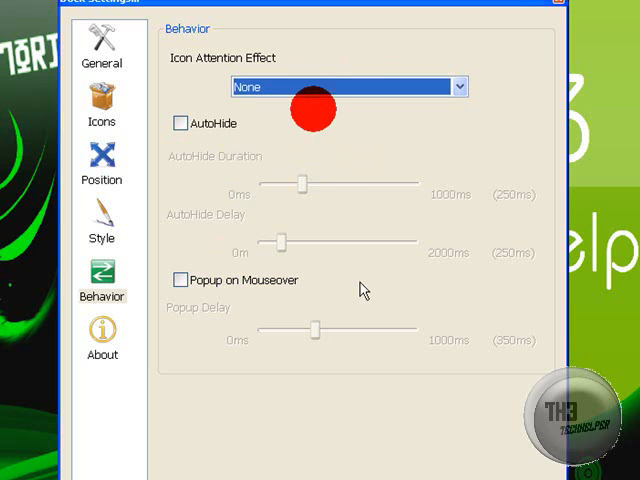
pyautogui.click(347, 87)
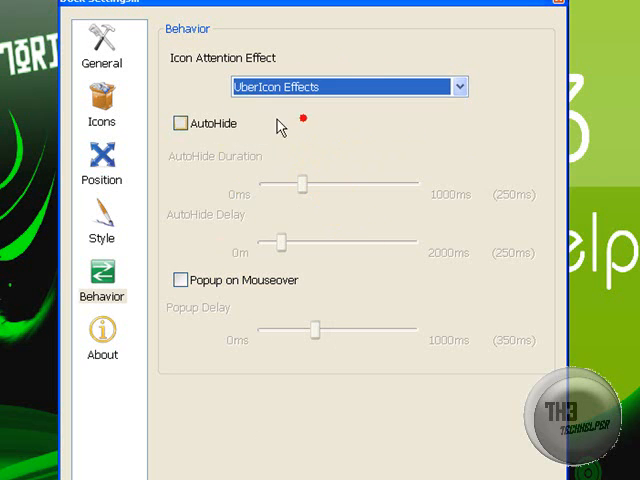
pyautogui.click(181, 123)
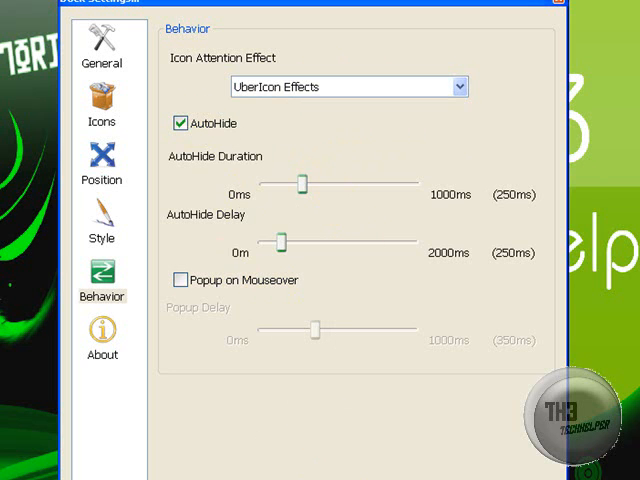
pyautogui.moveTo(135, 160)
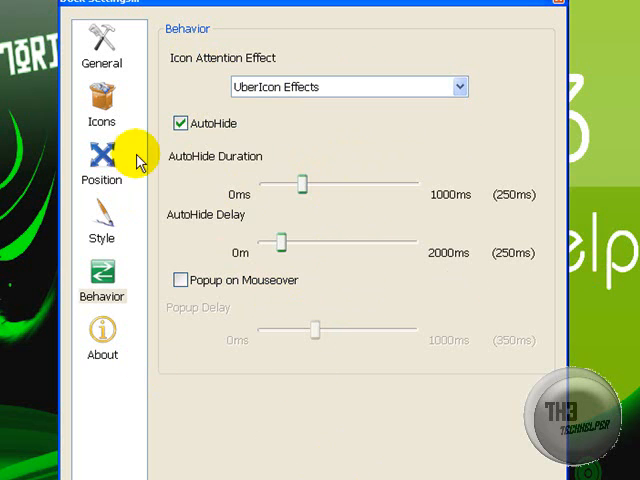
pyautogui.click(181, 122)
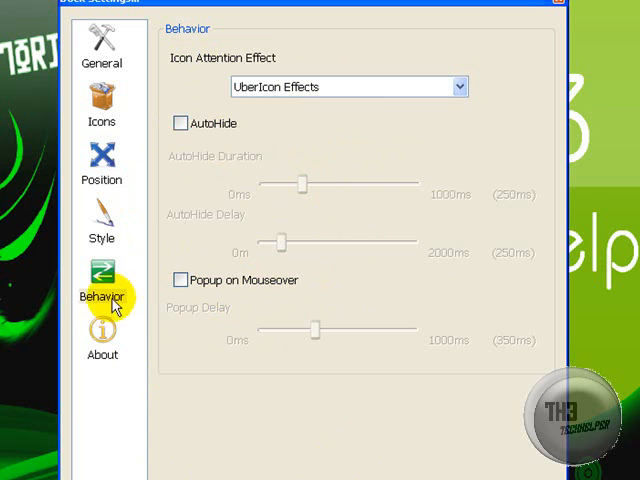
pyautogui.click(101, 354)
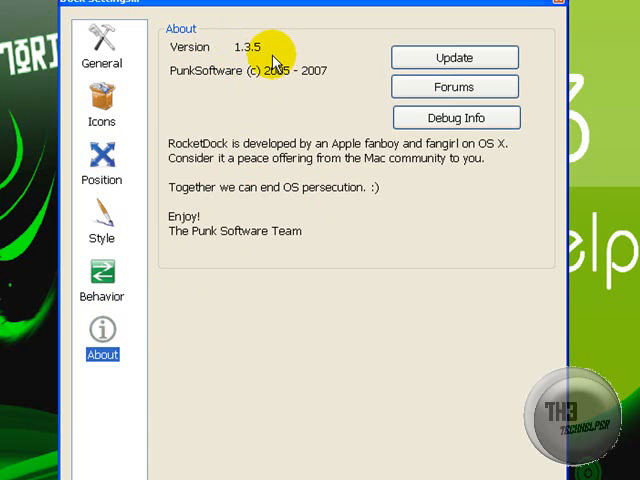
pyautogui.moveTo(265, 100)
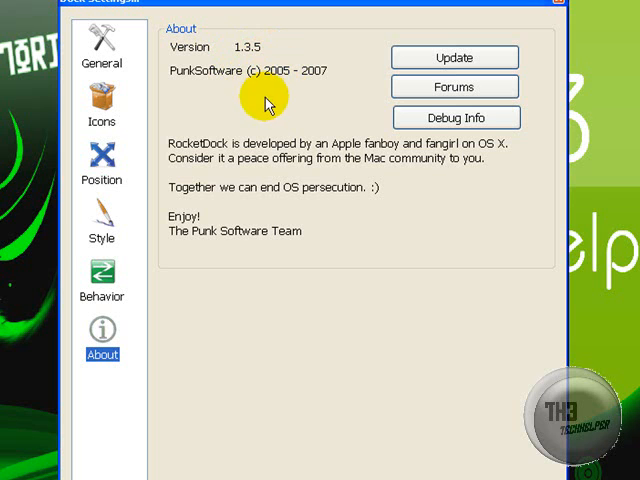
pyautogui.moveTo(250, 160)
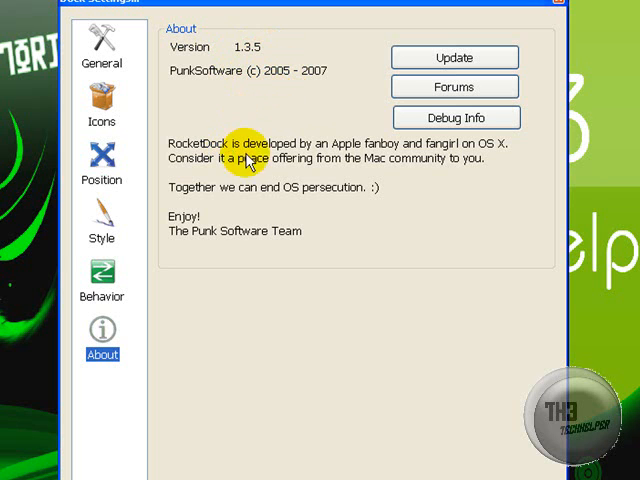
pyautogui.moveTo(467, 163)
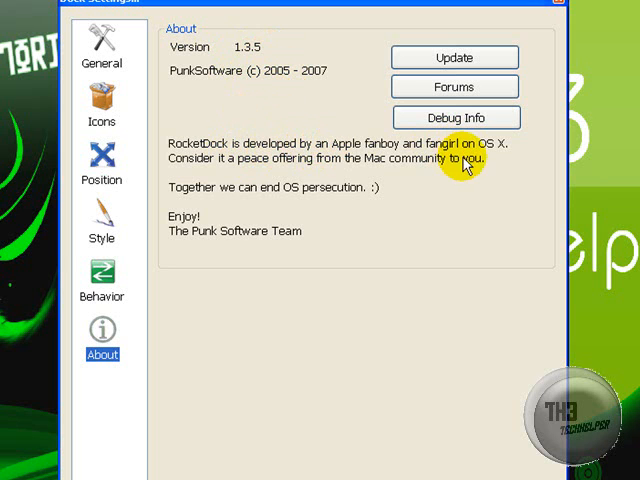
pyautogui.moveTo(190, 165)
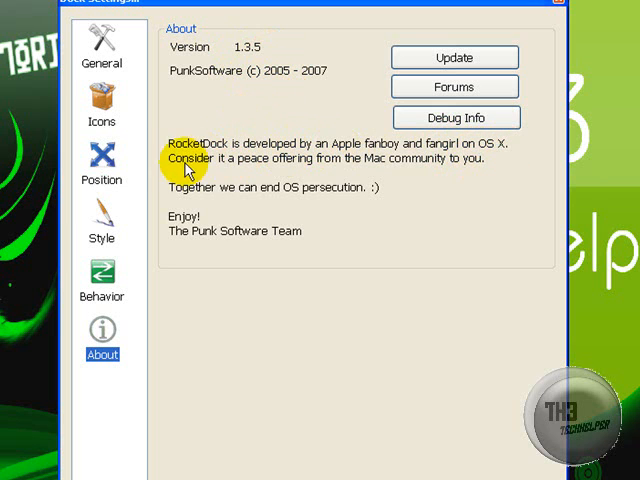
pyautogui.moveTo(438, 165)
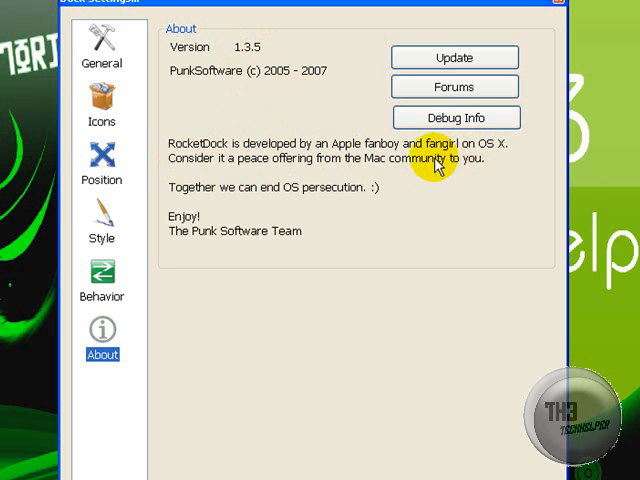
pyautogui.moveTo(210, 232)
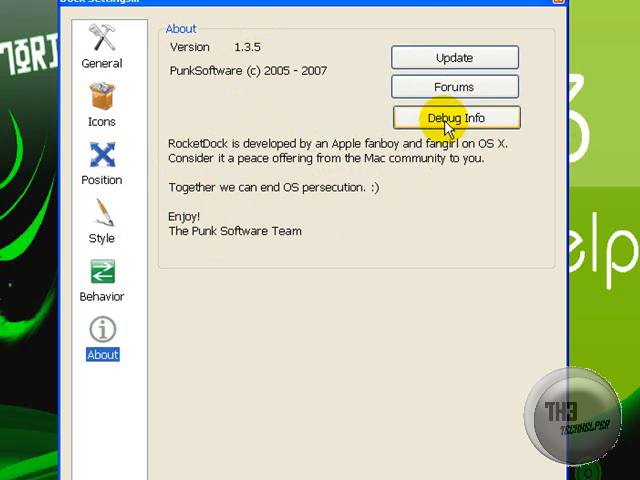
# View the About page's version 1.3.5 and credits information.
pyautogui.click(101, 50)
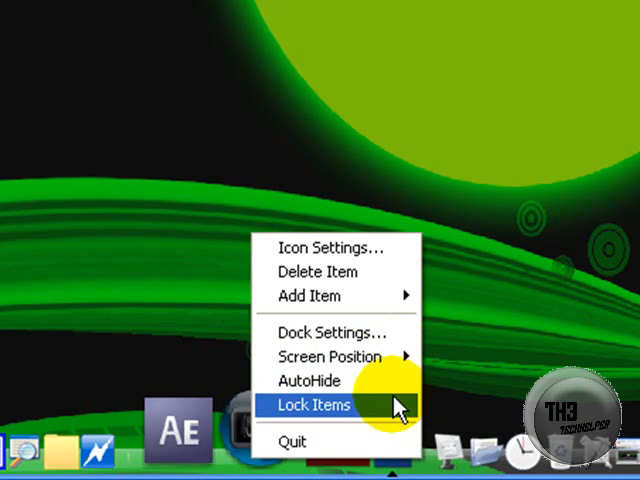
# Choose Lock Items from the dock menu to fix the icons in place.
pyautogui.click(314, 404)
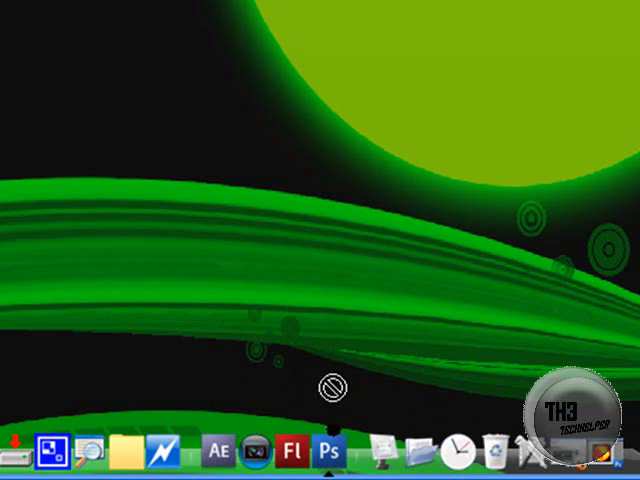
pyautogui.moveTo(228, 445)
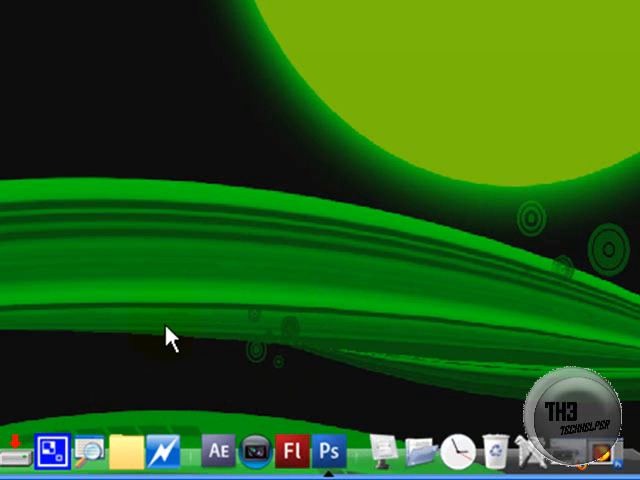
pyautogui.moveTo(305, 250)
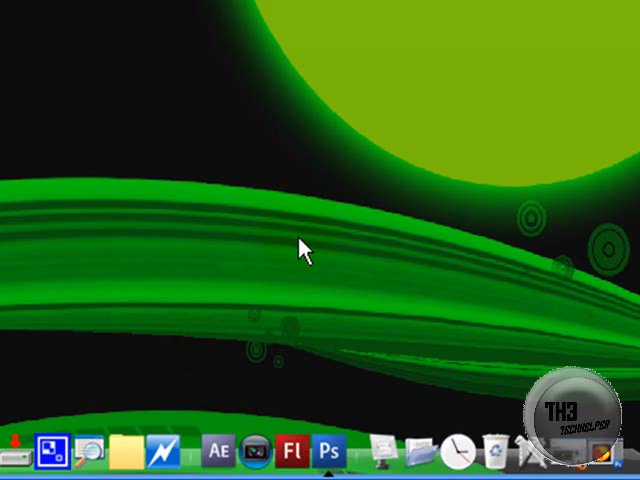